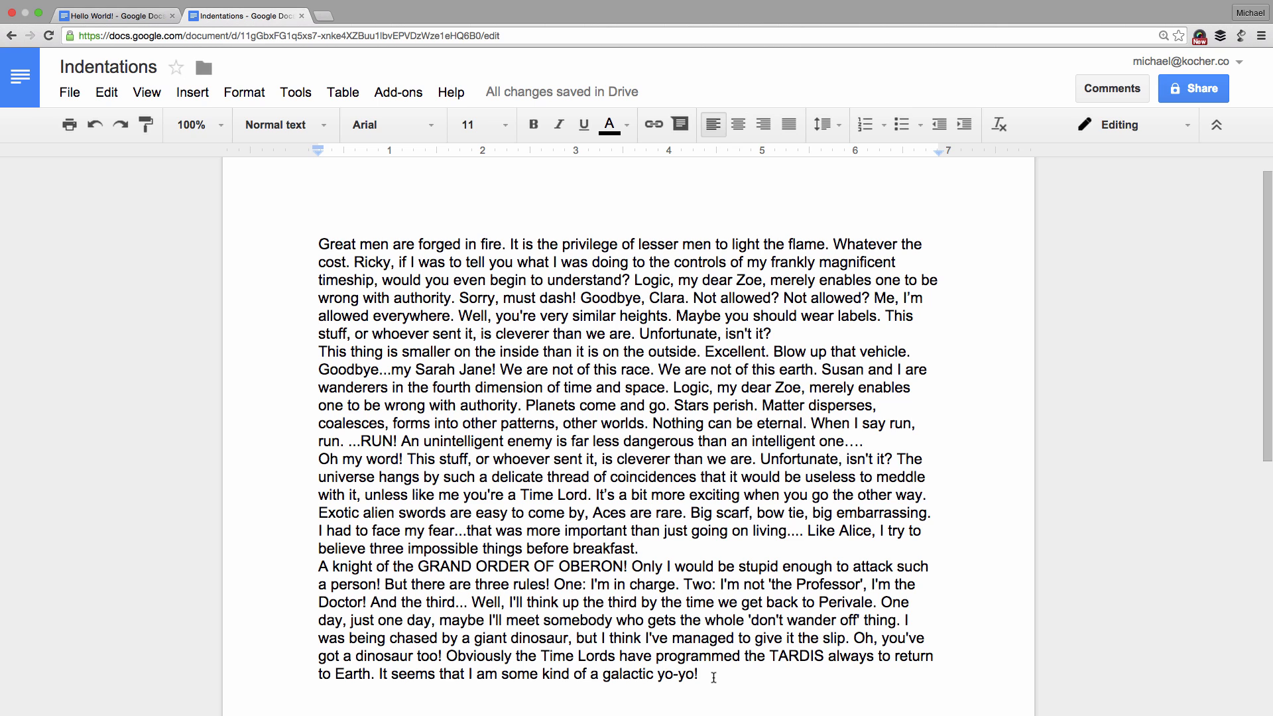
Select all text in the Indentations document with Cmd+A.
{"action": "key", "text": "cmd+a"}
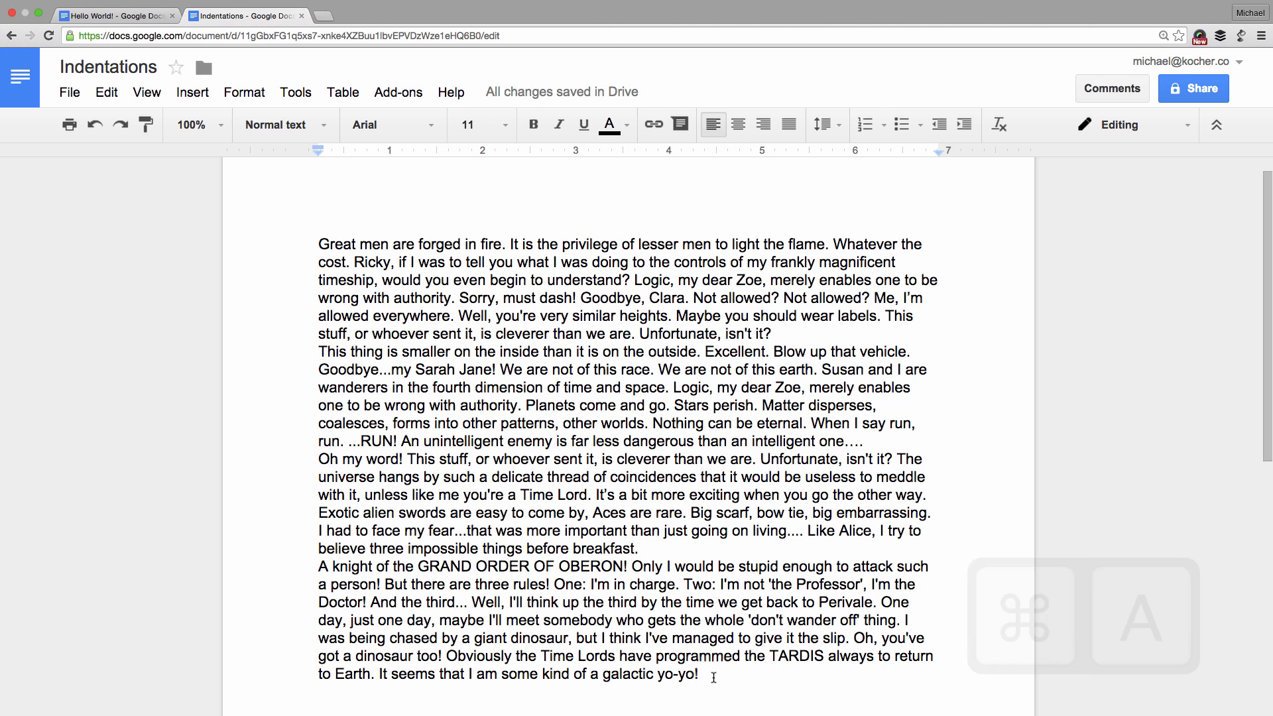
{"action": "key", "text": "cmd+a"}
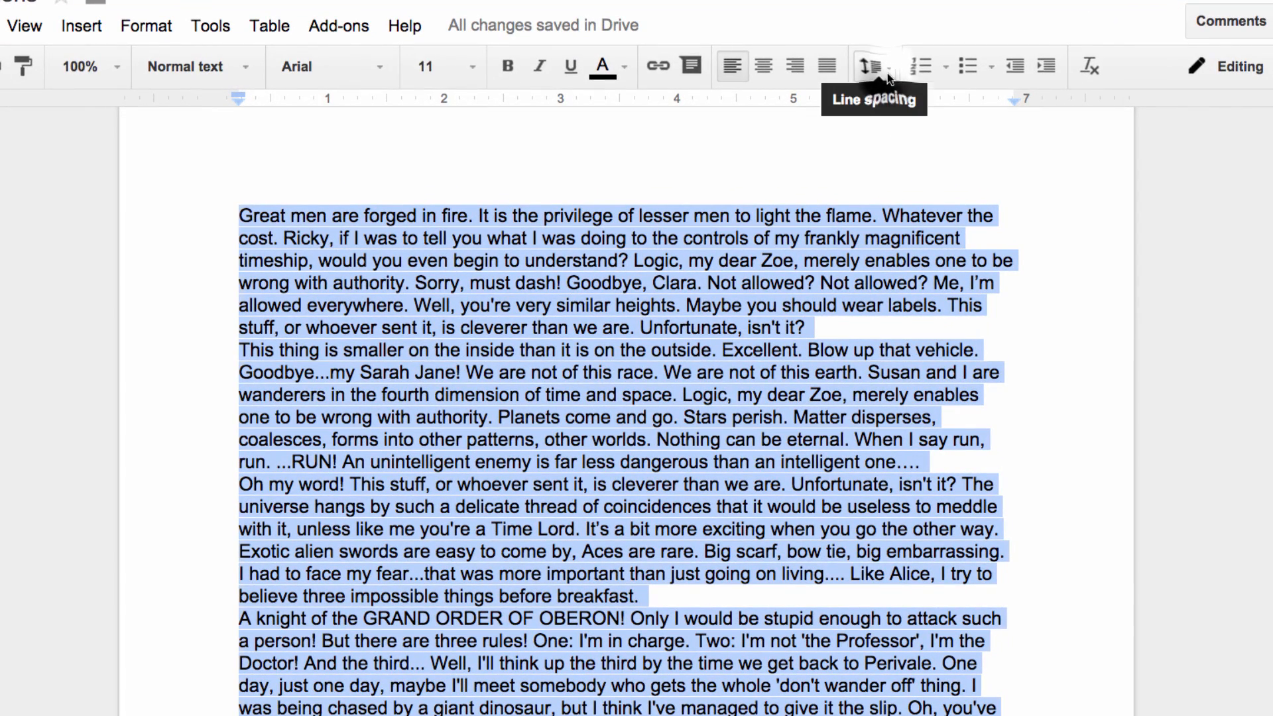
Choose 'Add space after paragraph' from Line spacing for all paragraphs.
{"action": "left_click", "coordinate": [867, 66]}
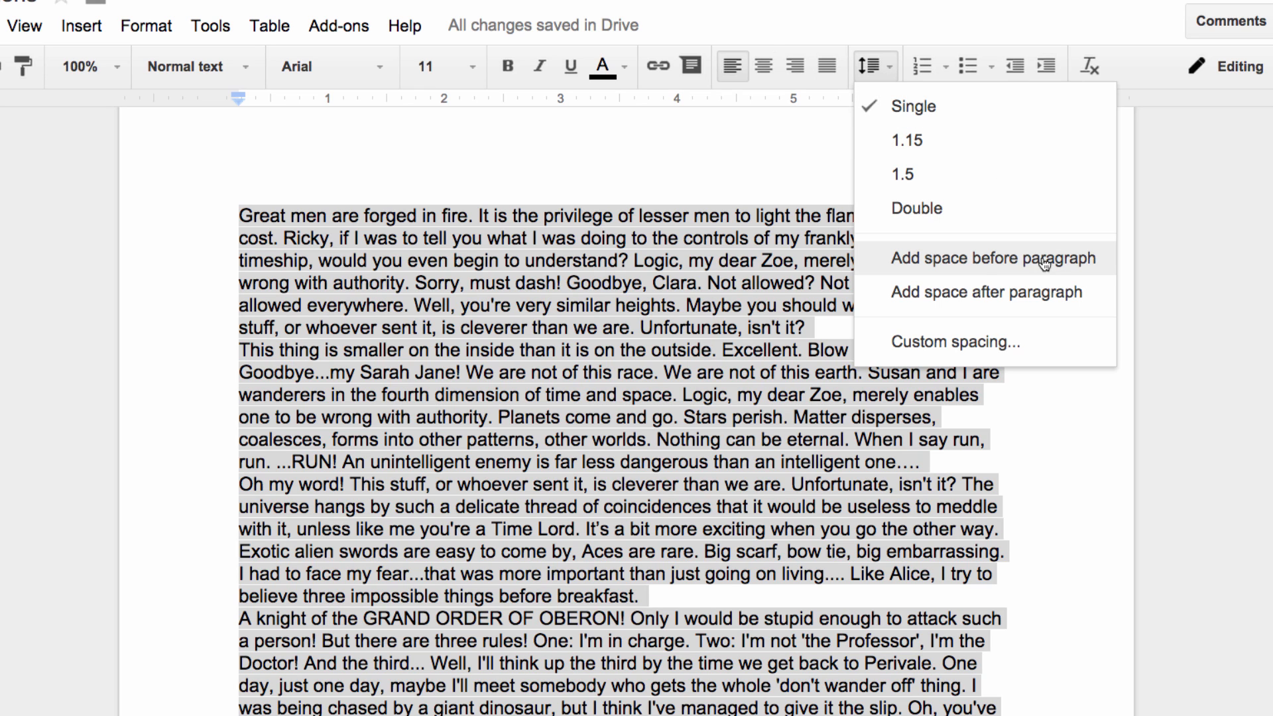
{"action": "mouse_move", "coordinate": [1006, 302]}
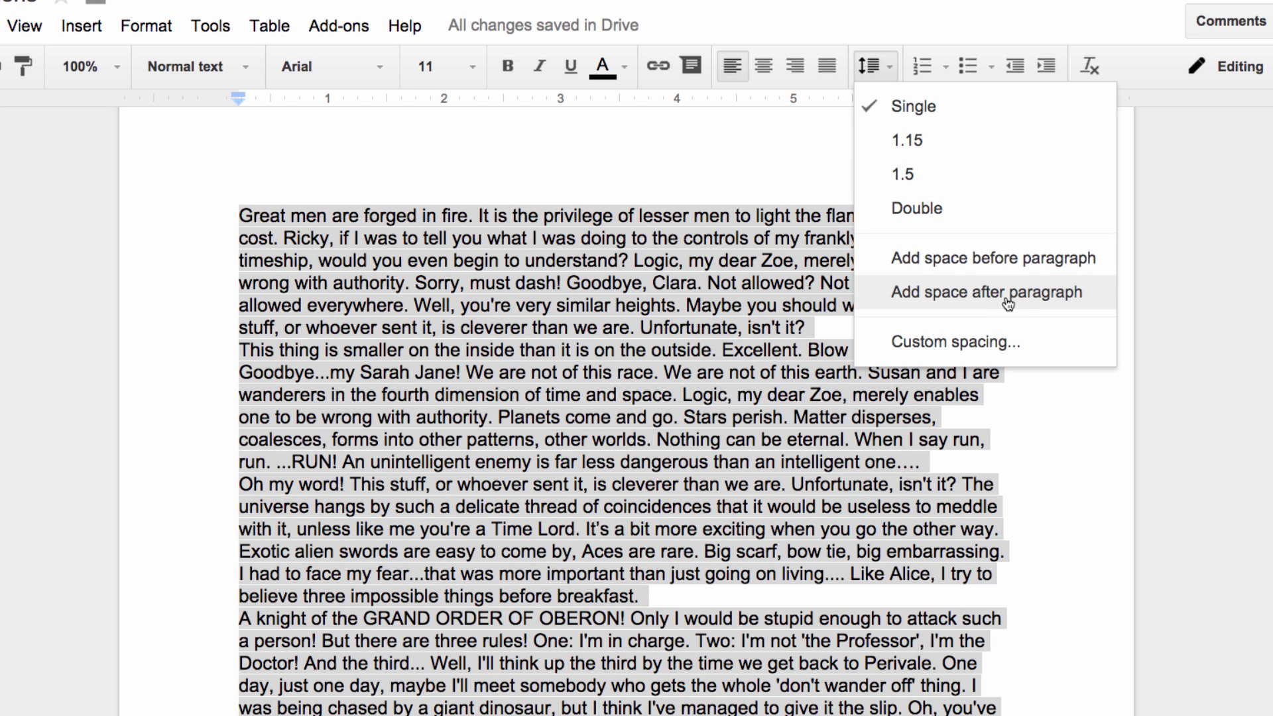
{"action": "left_click", "coordinate": [985, 292]}
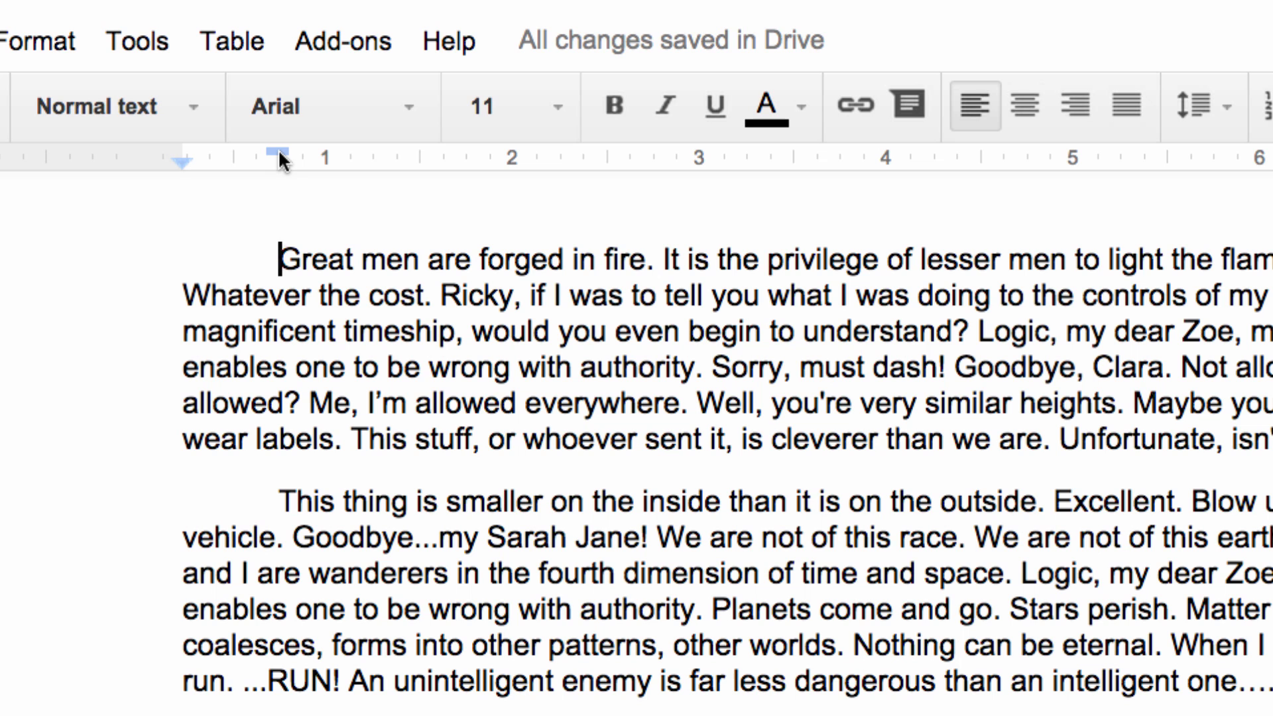
Move the first-line indent marker on the ruler to 0.5 inch for every paragraph.
{"action": "left_click_drag", "start_coordinate": [279, 152], "coordinate": [313, 152]}
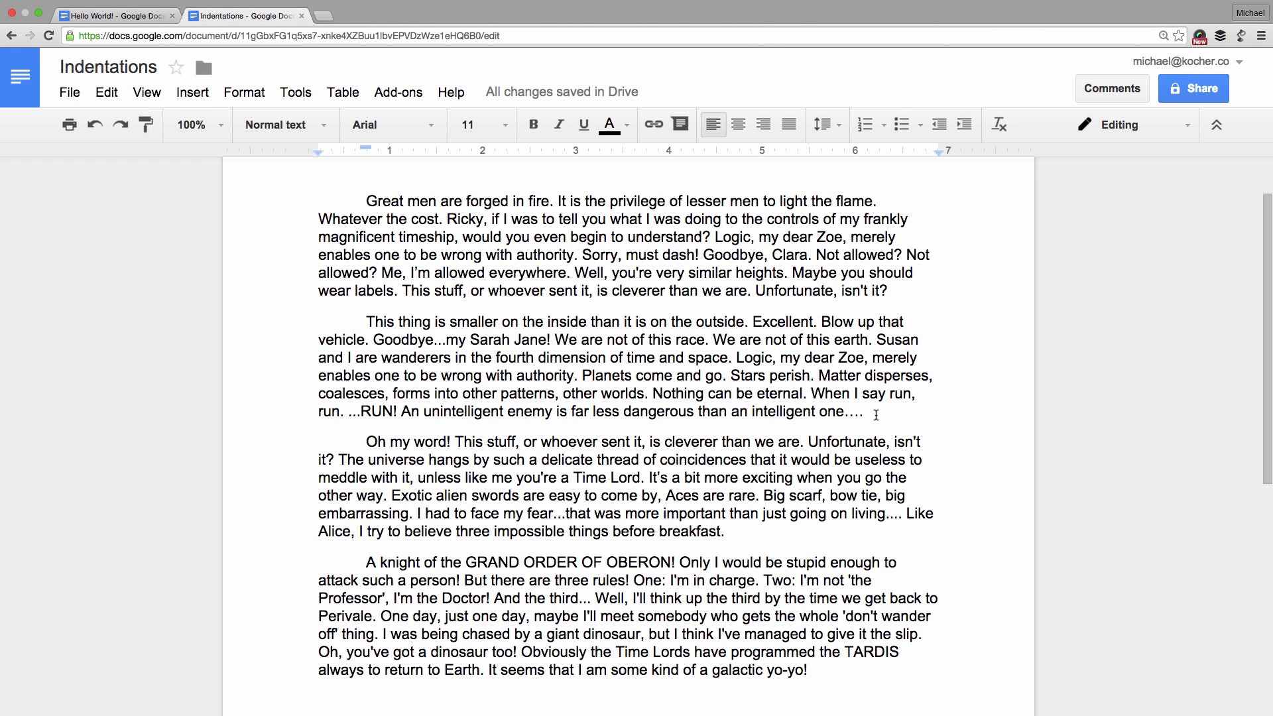
Increase the left indent of the second paragraph twice, then reselect it.
{"action": "left_click_drag", "start_coordinate": [388, 339], "coordinate": [864, 411]}
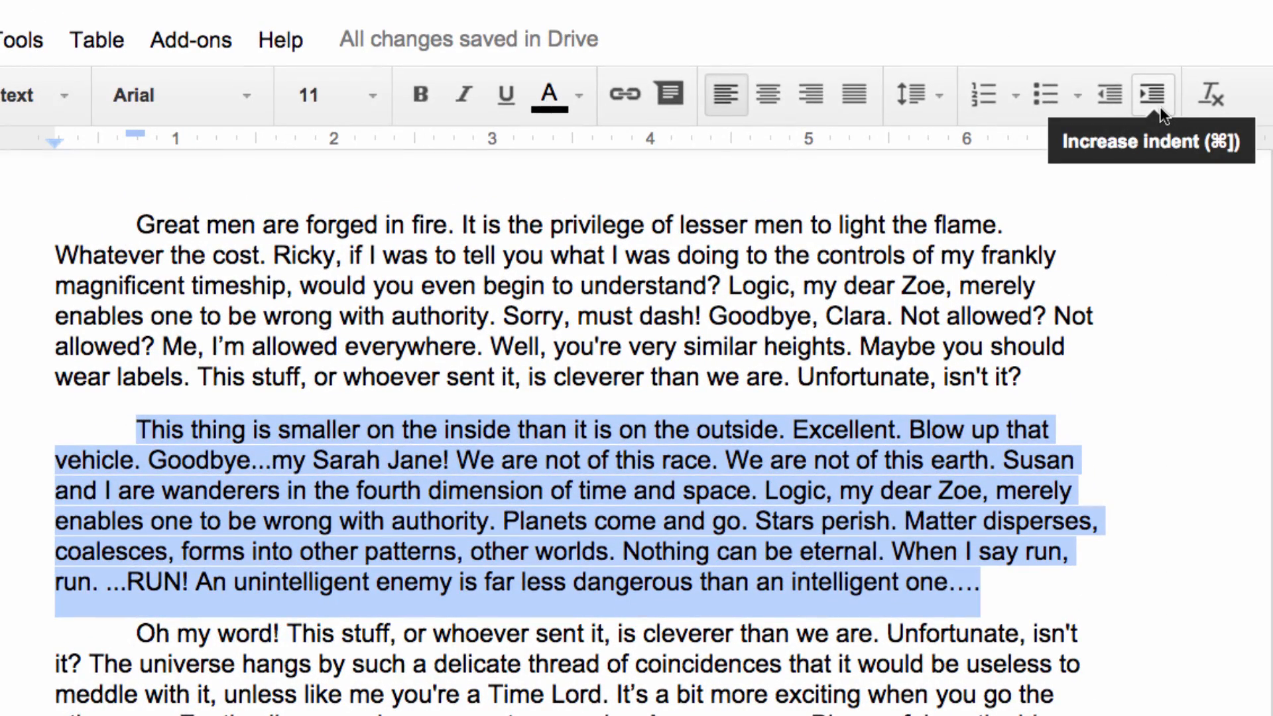
{"action": "left_click", "coordinate": [1155, 94]}
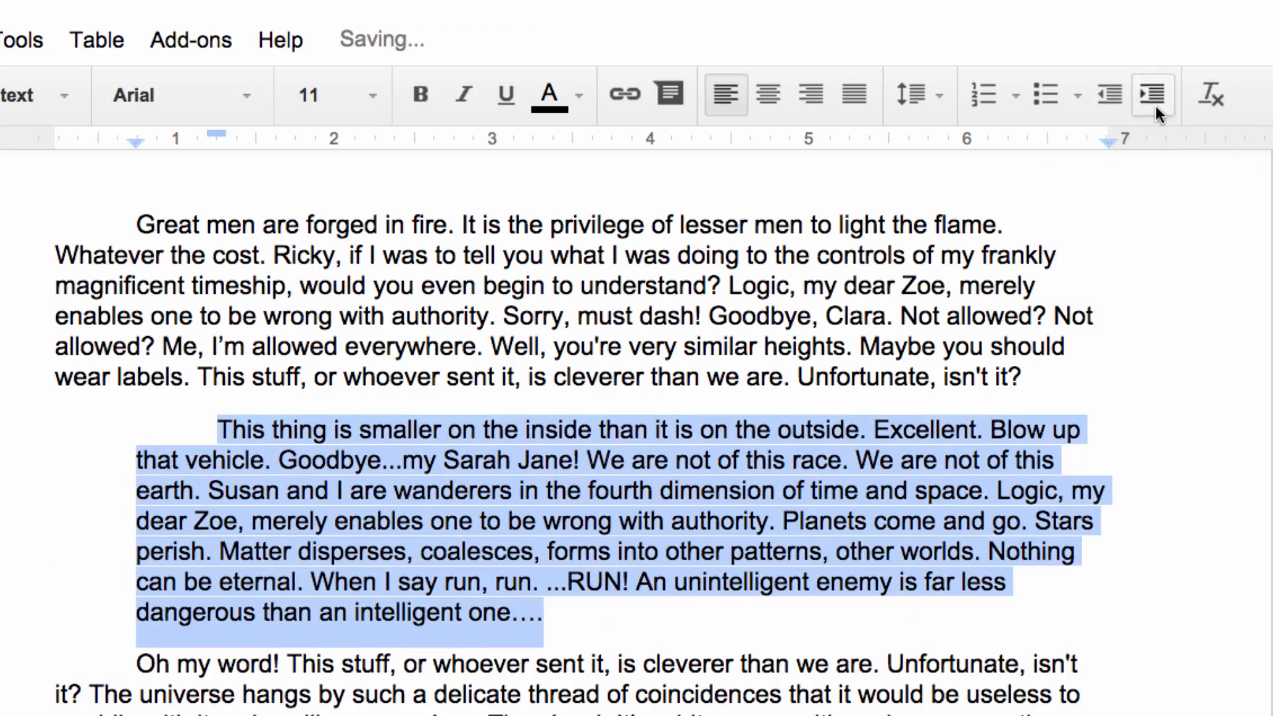
{"action": "left_click", "coordinate": [216, 45]}
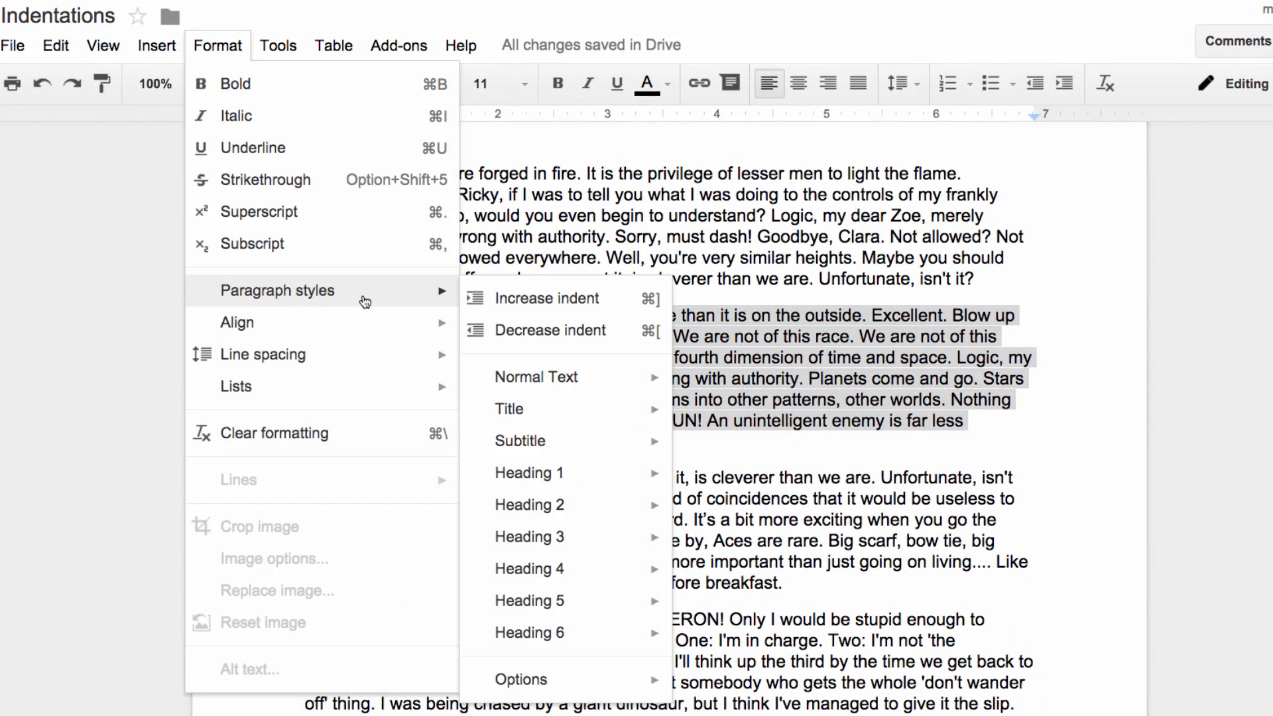
{"action": "mouse_move", "coordinate": [549, 299]}
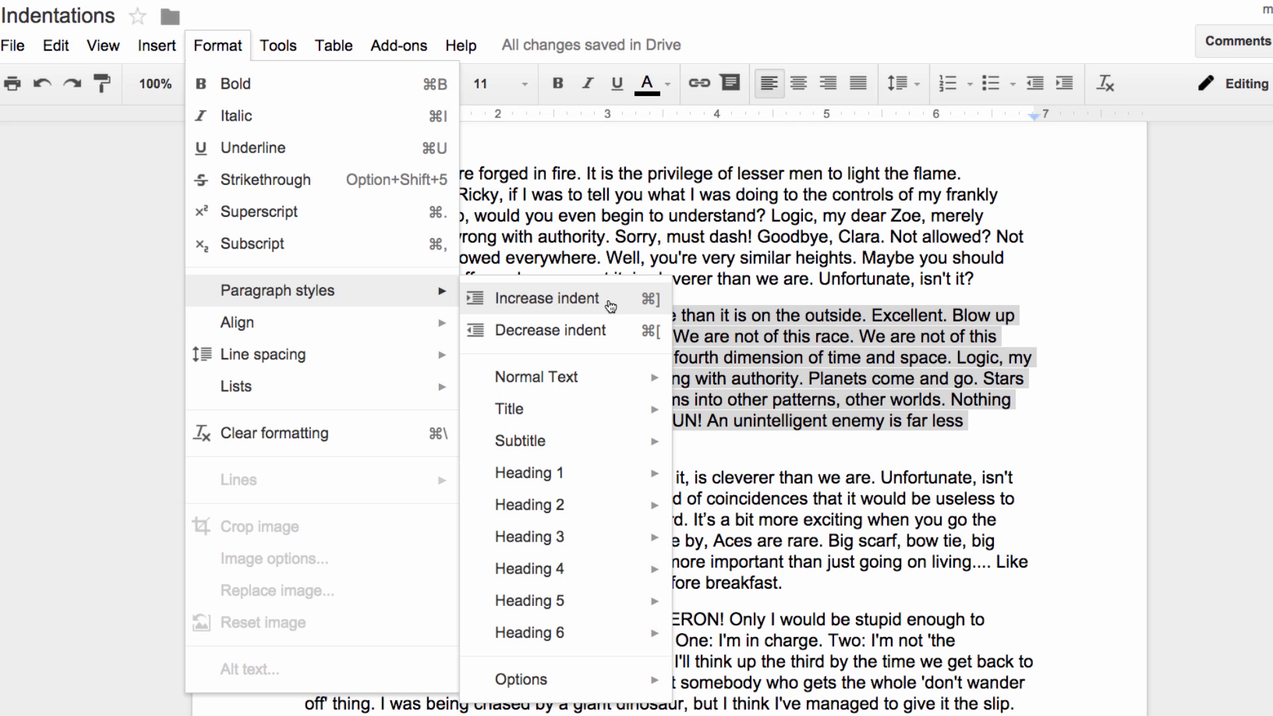
{"action": "left_click", "coordinate": [550, 298]}
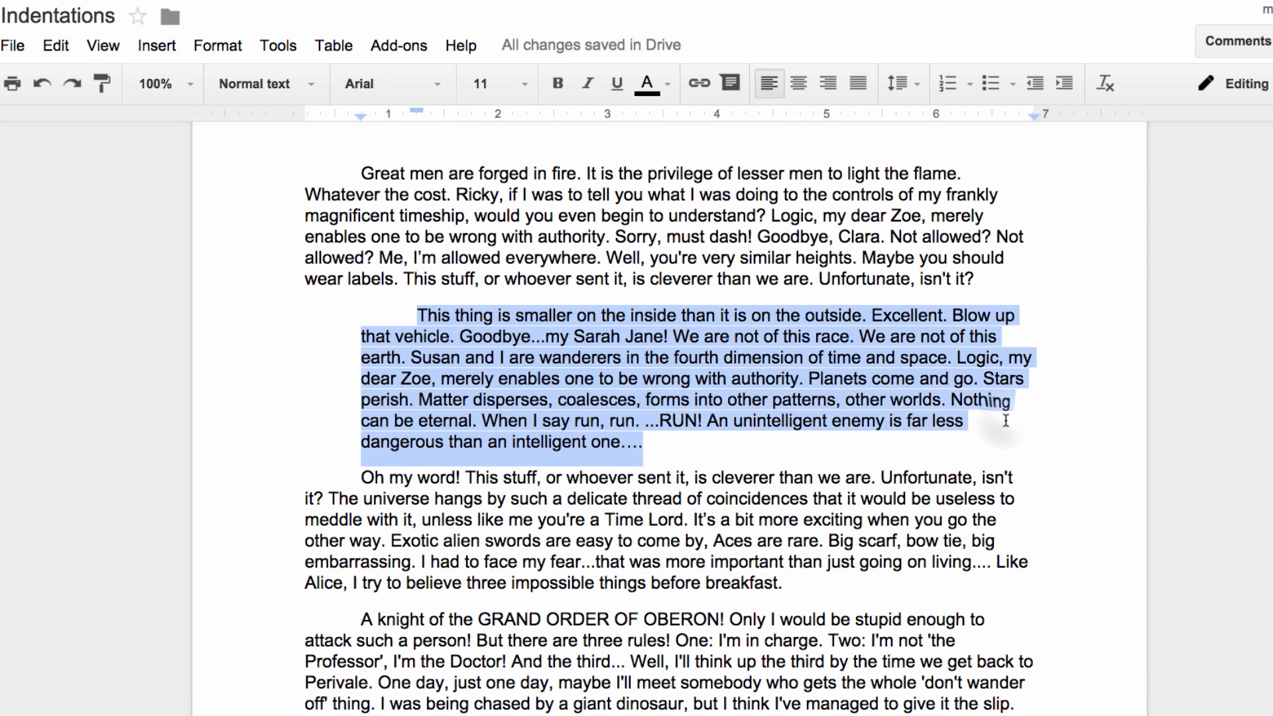
{"action": "left_click", "coordinate": [640, 441]}
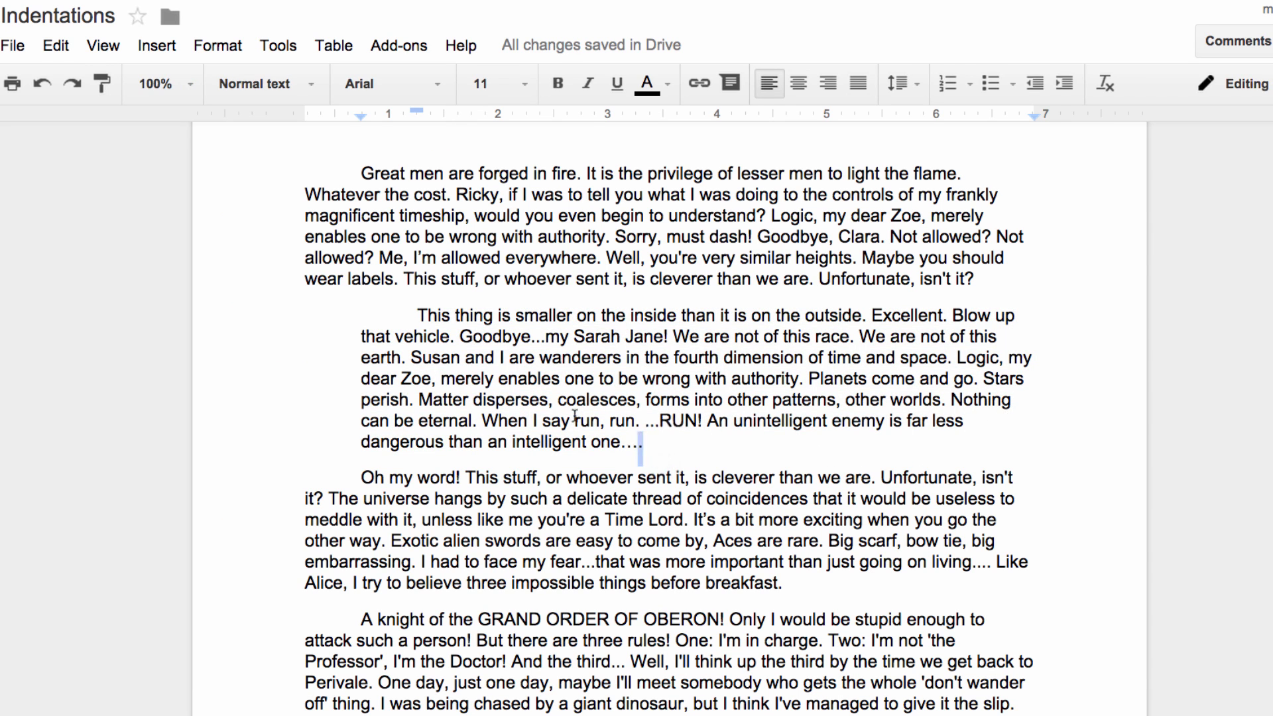
{"action": "left_click_drag", "start_coordinate": [417, 316], "coordinate": [640, 443]}
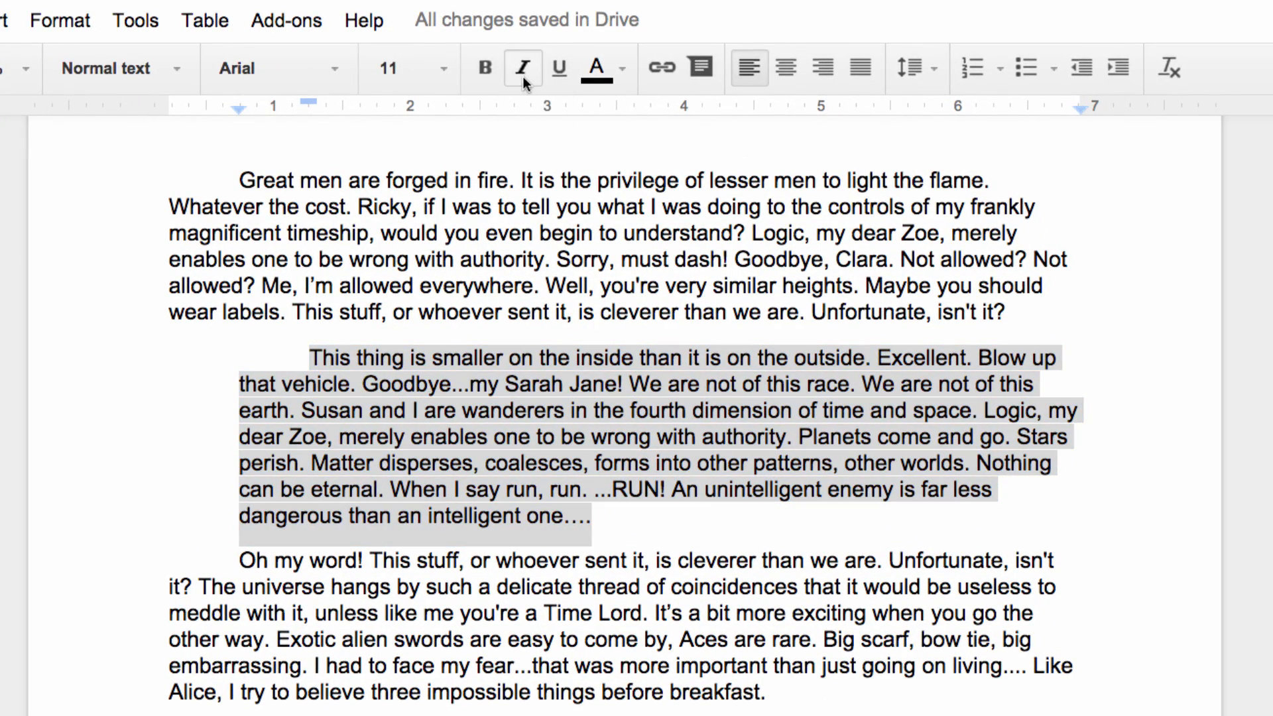
Apply italics to the selected second paragraph.
{"action": "left_click", "coordinate": [522, 68]}
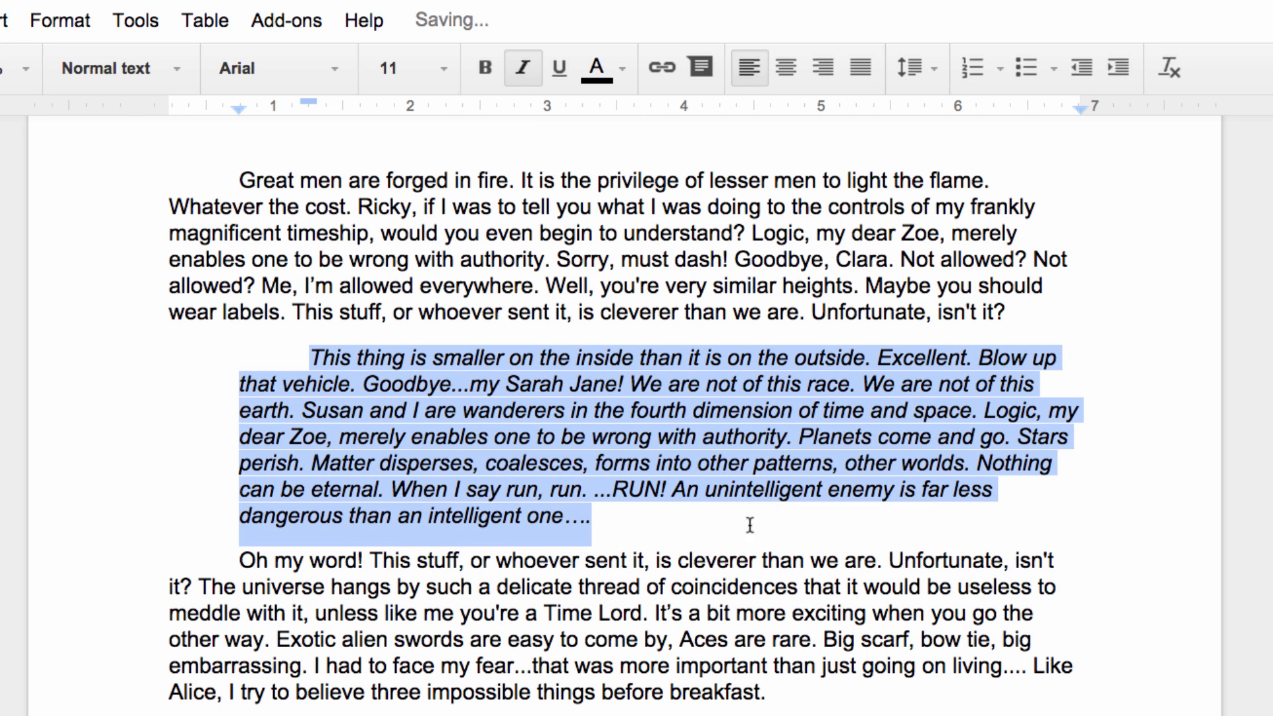
{"action": "left_click", "coordinate": [594, 515]}
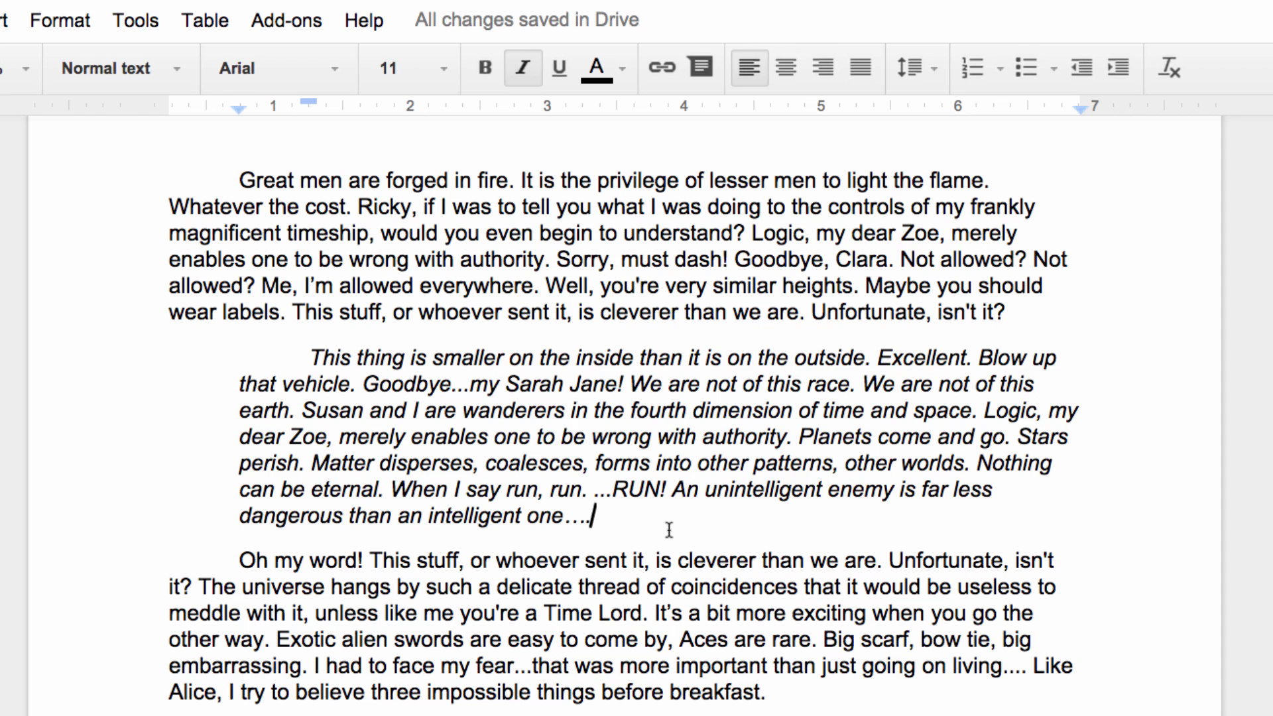
{"action": "mouse_move", "coordinate": [1082, 115]}
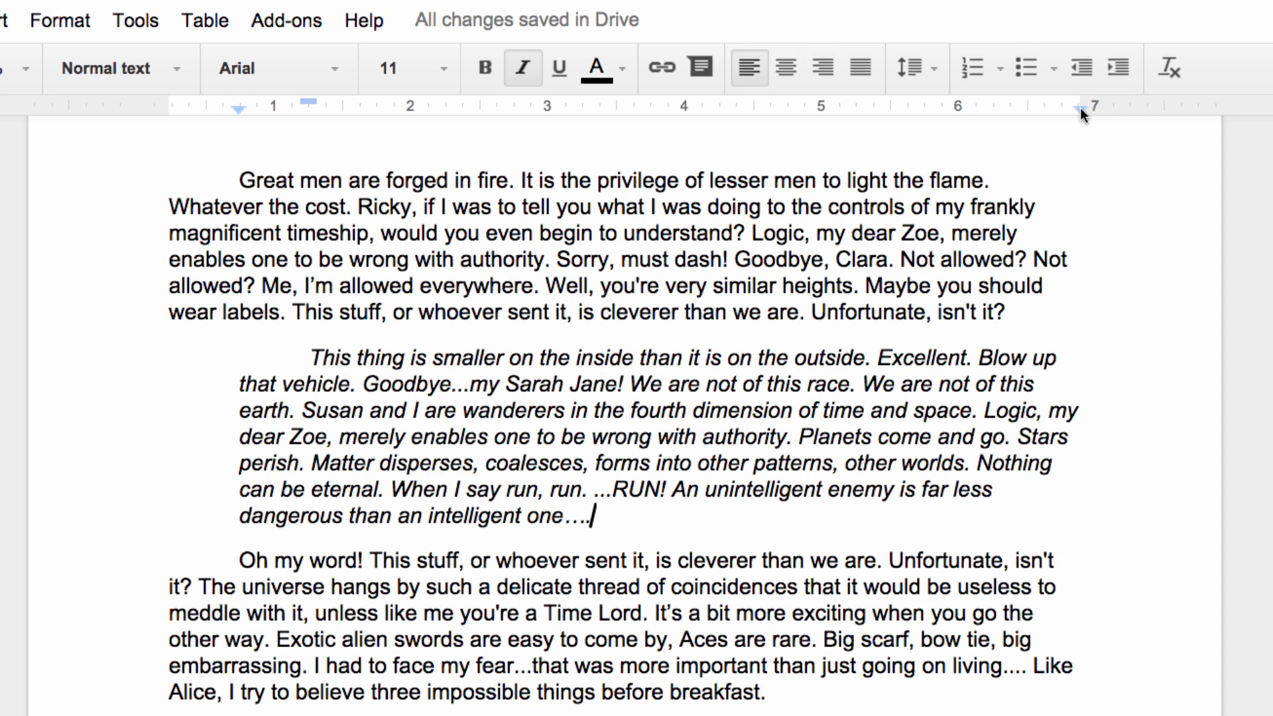
{"action": "mouse_move", "coordinate": [1080, 107]}
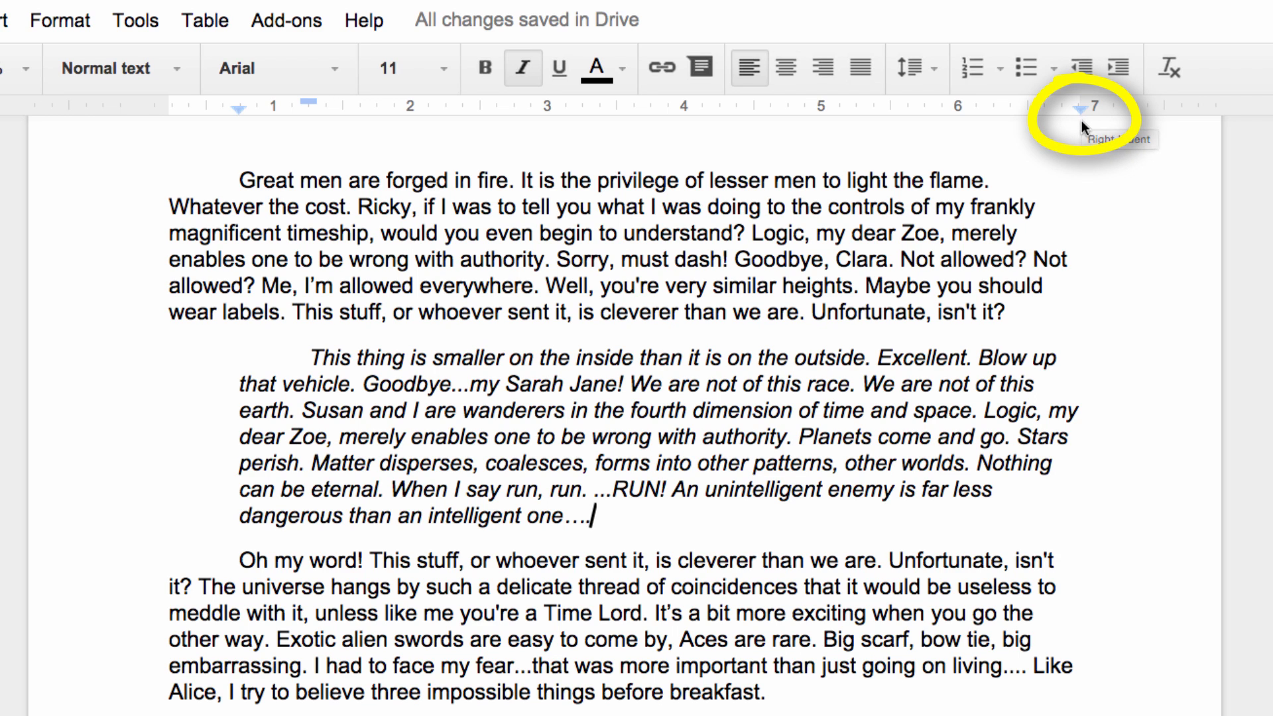
Move the second paragraph's right indent marker from 7 to about 6.5 inches.
{"action": "left_click_drag", "start_coordinate": [1083, 110], "coordinate": [1051, 110]}
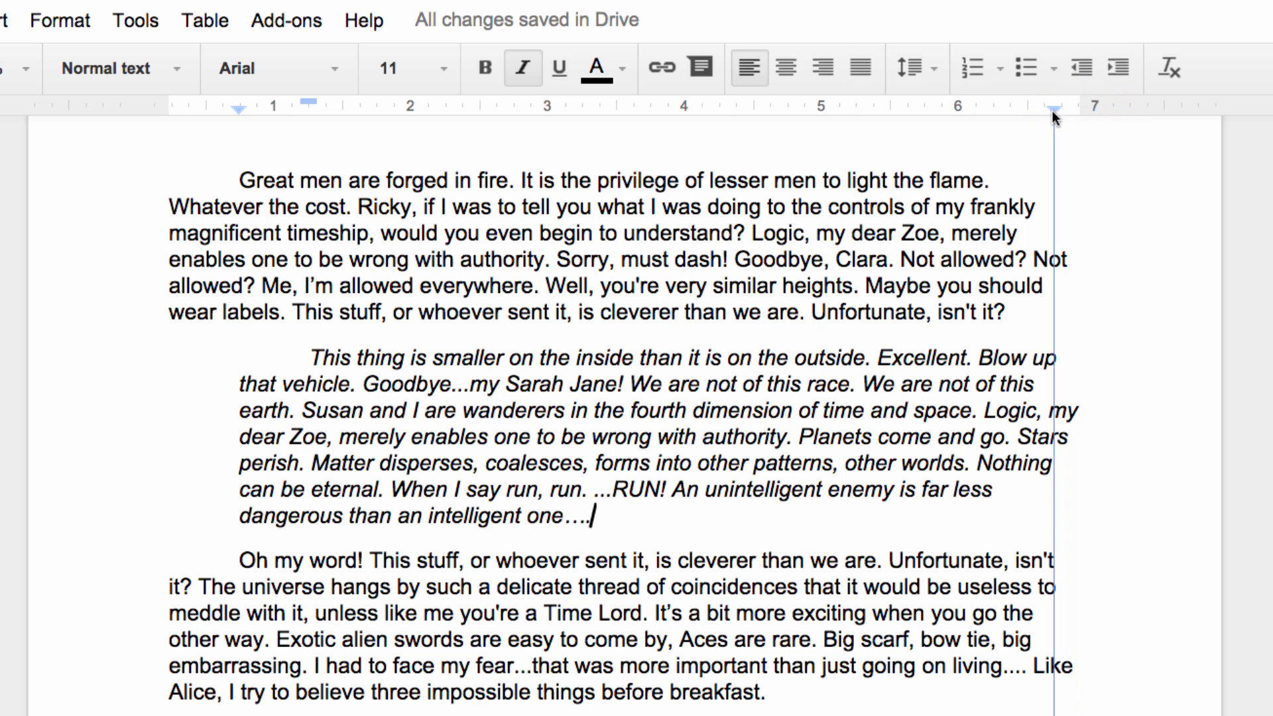
{"action": "left_click_drag", "start_coordinate": [1054, 107], "coordinate": [987, 107]}
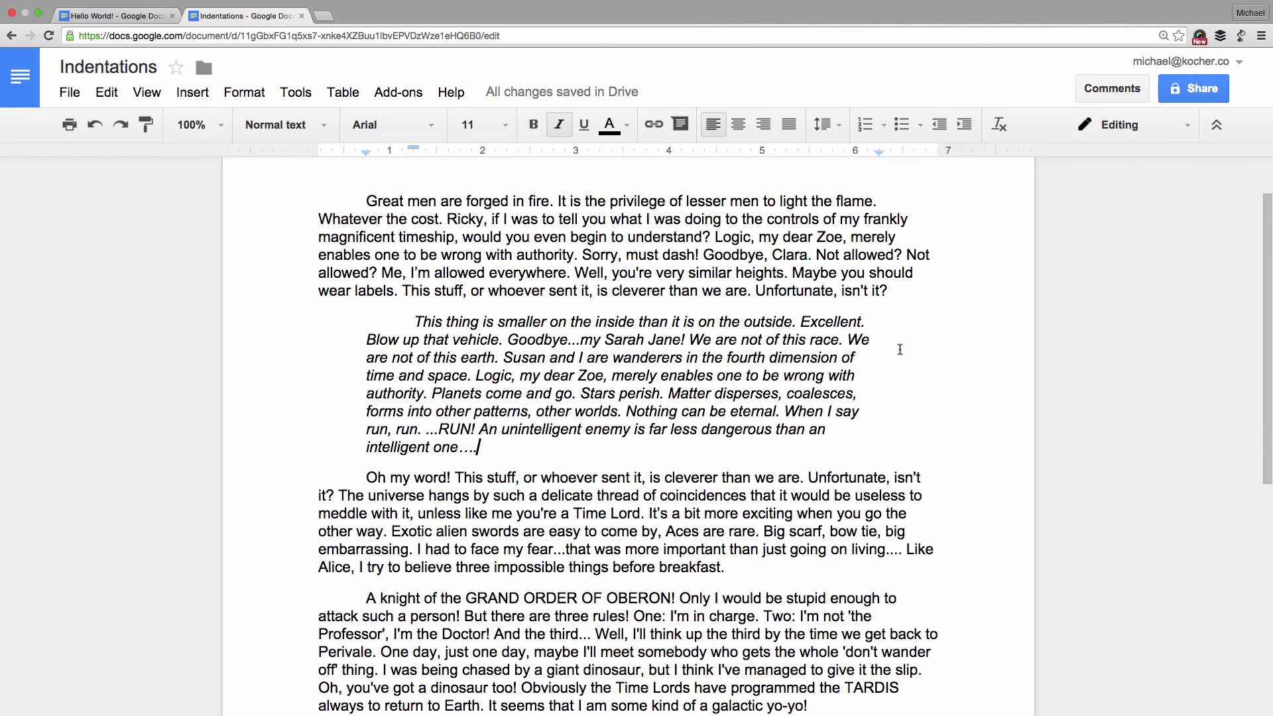
{"action": "mouse_move", "coordinate": [875, 454]}
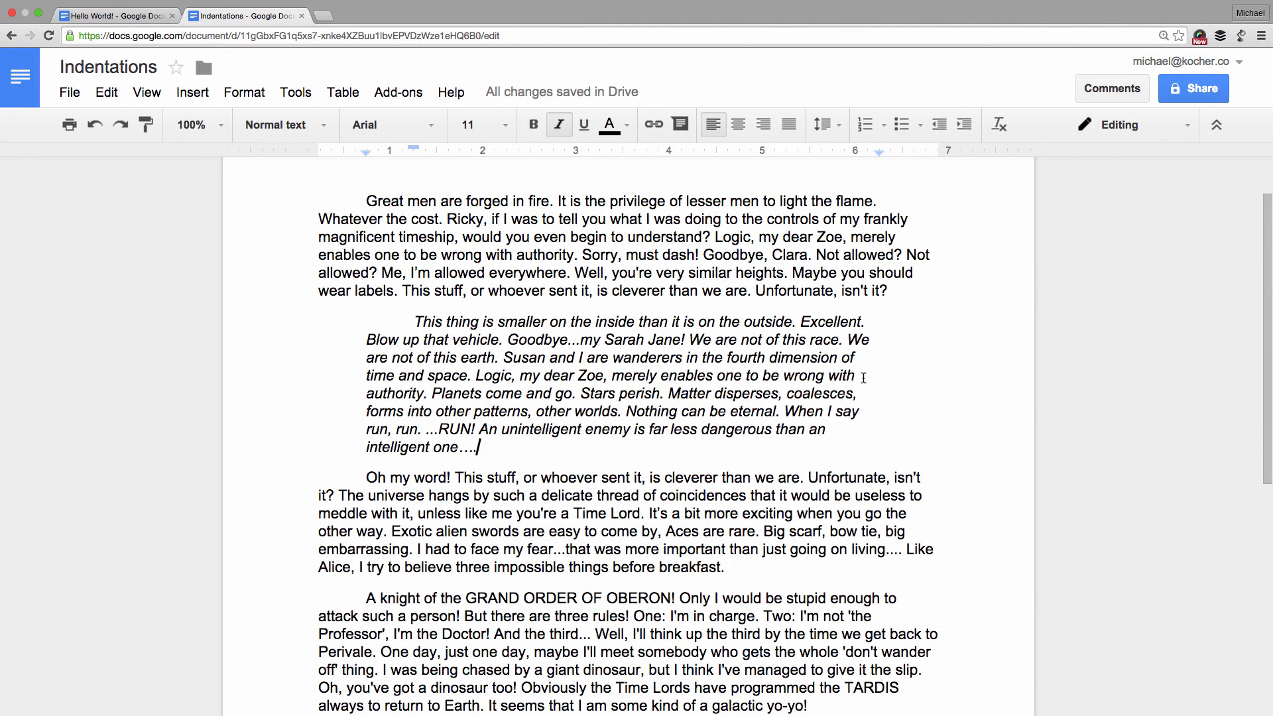
{"action": "mouse_move", "coordinate": [848, 268]}
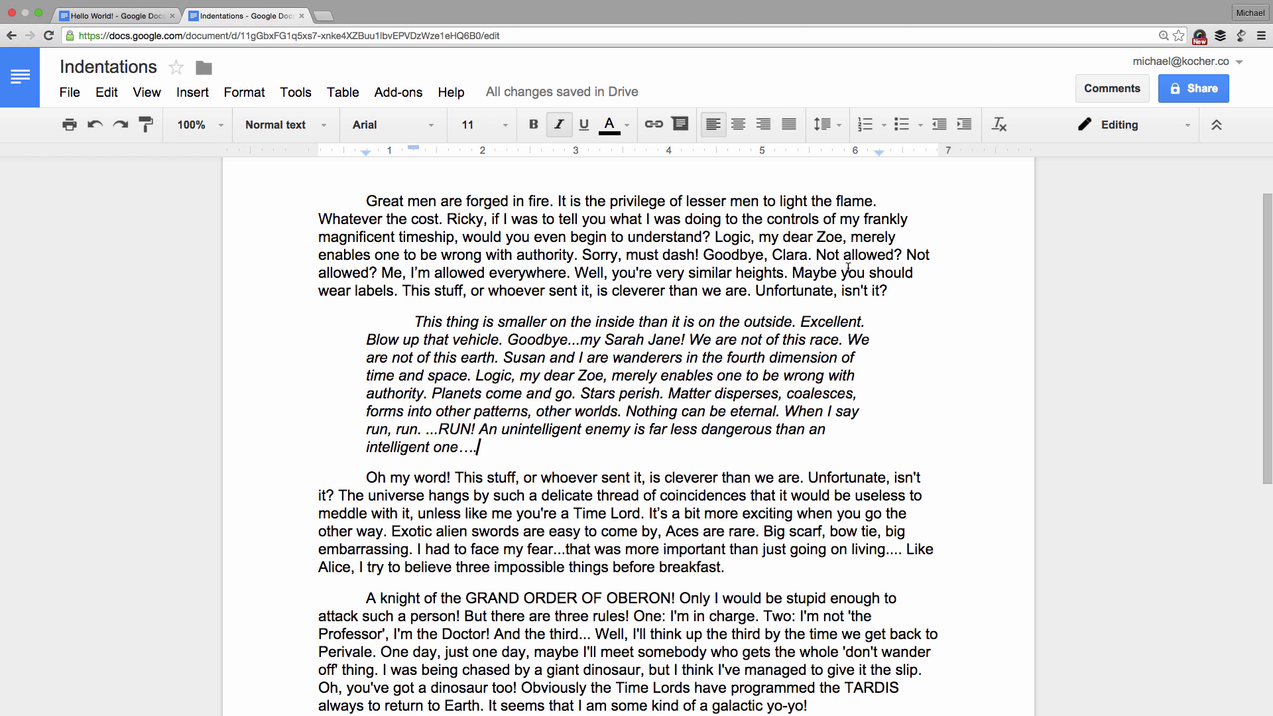